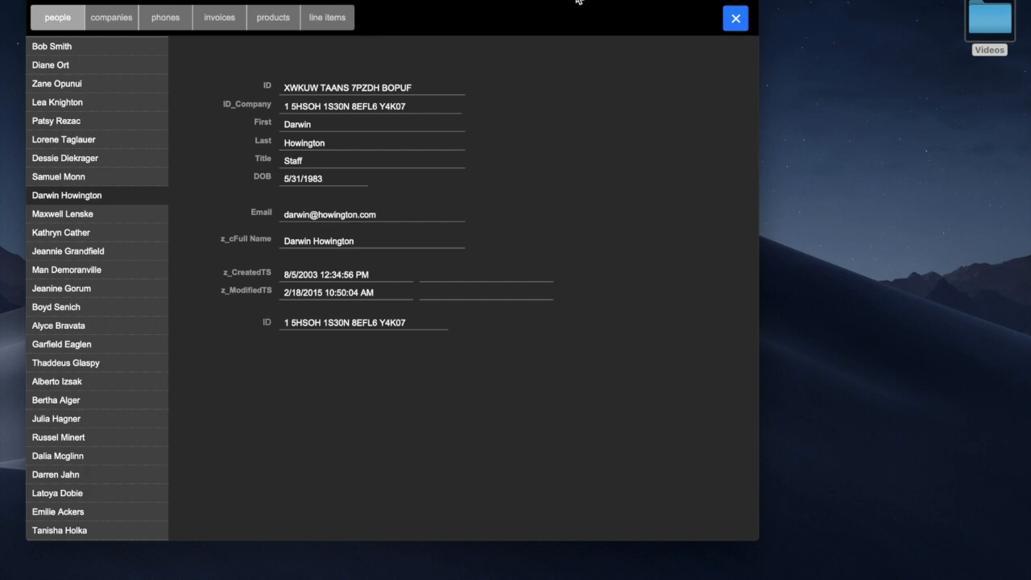
mouse_move(631, 90)
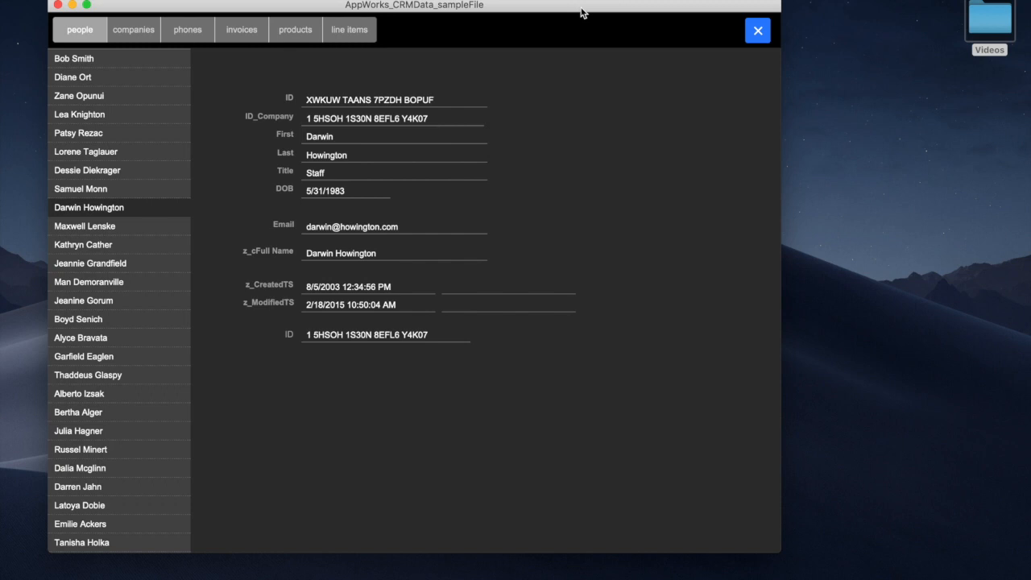
Bring the people window forward and open the invoices in a second window beside it
click(241, 29)
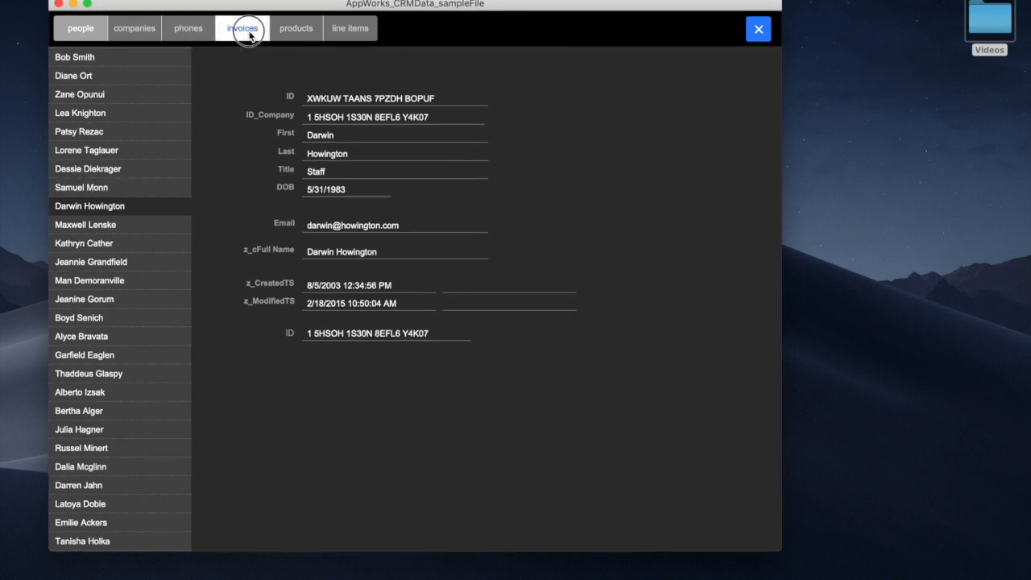
click(242, 29)
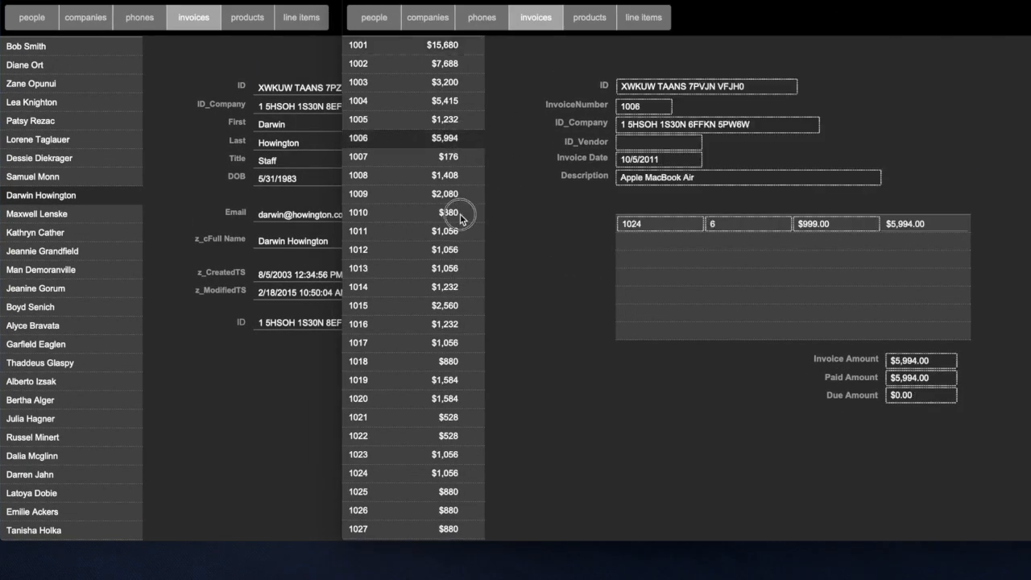
View invoice 1010, then open the products in a new window and move it further right
click(412, 212)
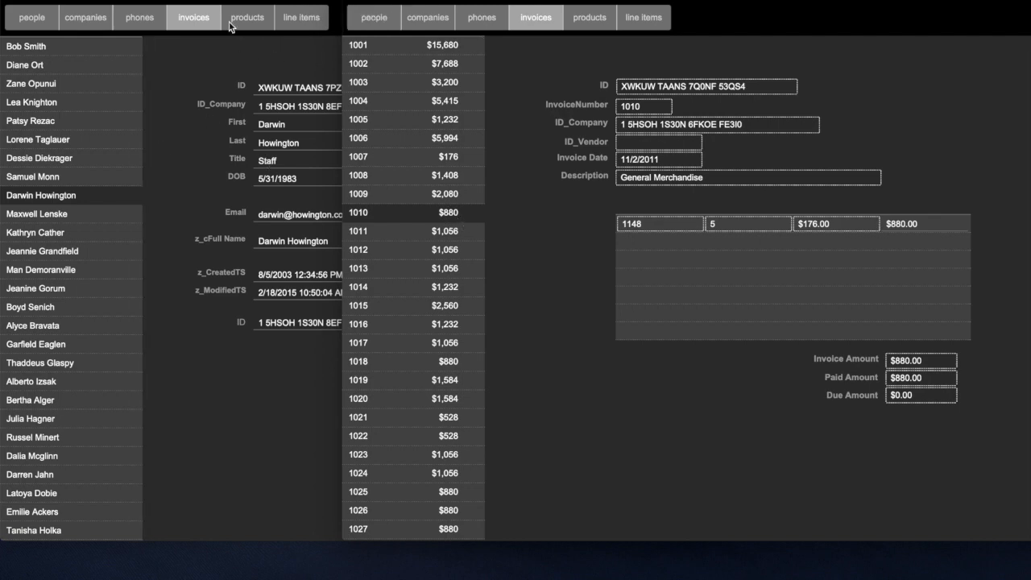
click(246, 16)
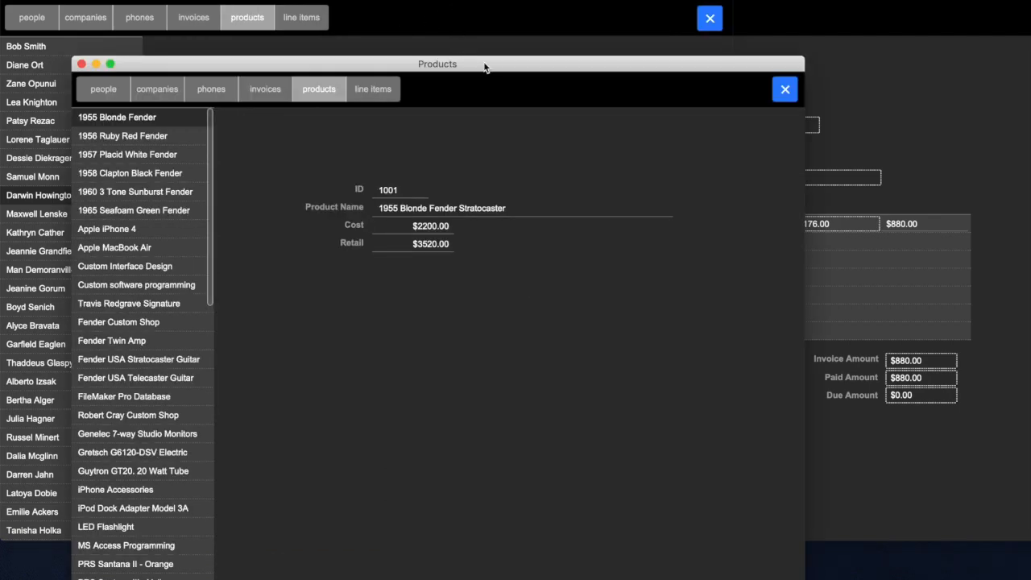
drag(438, 64, 607, 64)
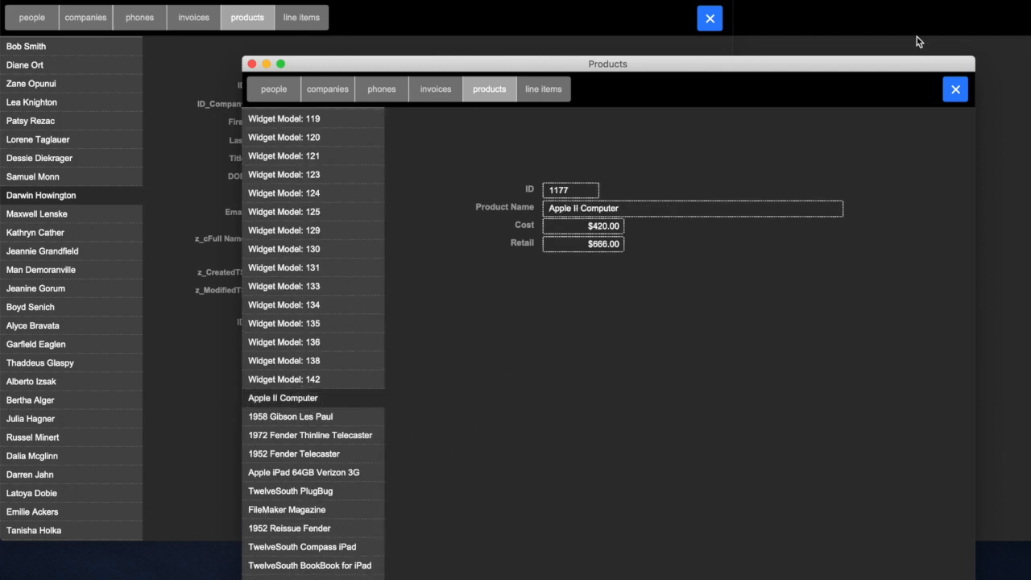
click(954, 88)
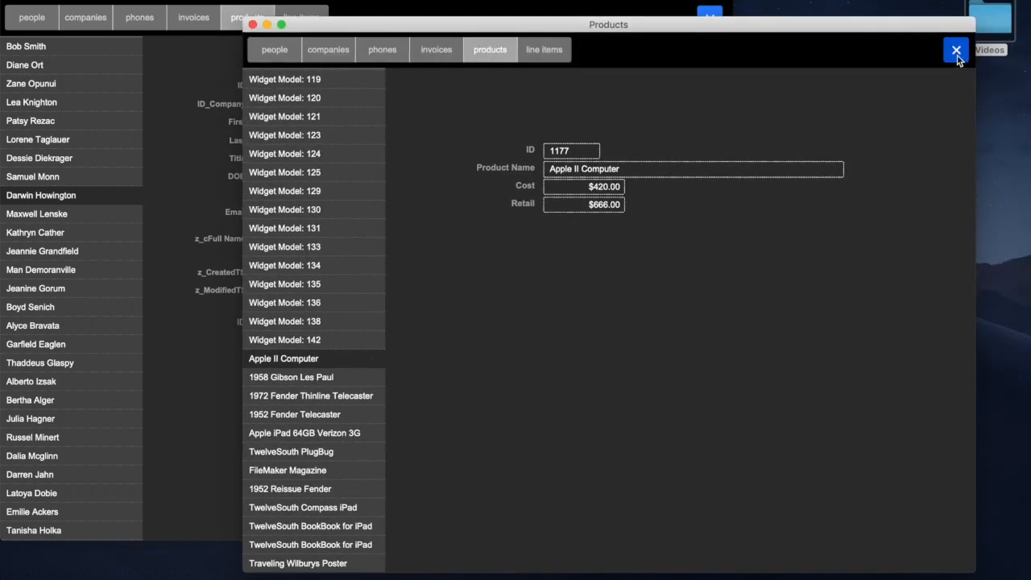
Close the products window, then close the last window to bring up the log-out confirmation
click(957, 50)
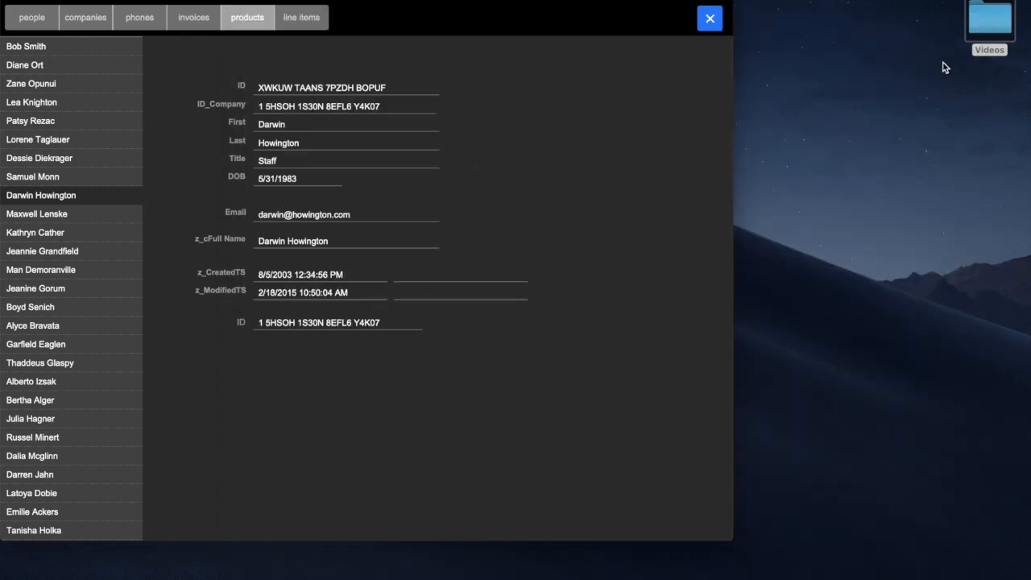
click(708, 17)
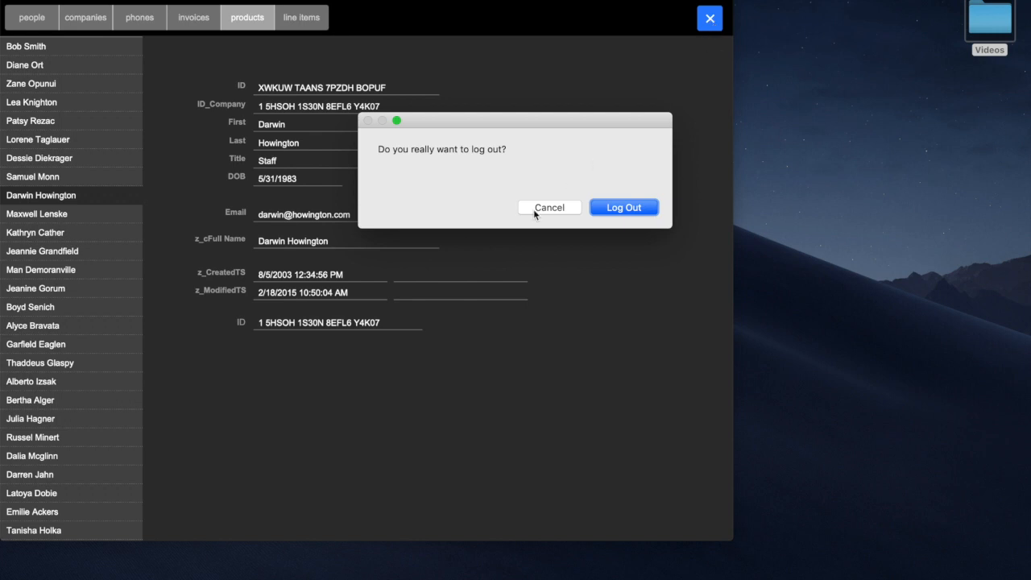
Cancel logging out and open the invoices window again
click(550, 206)
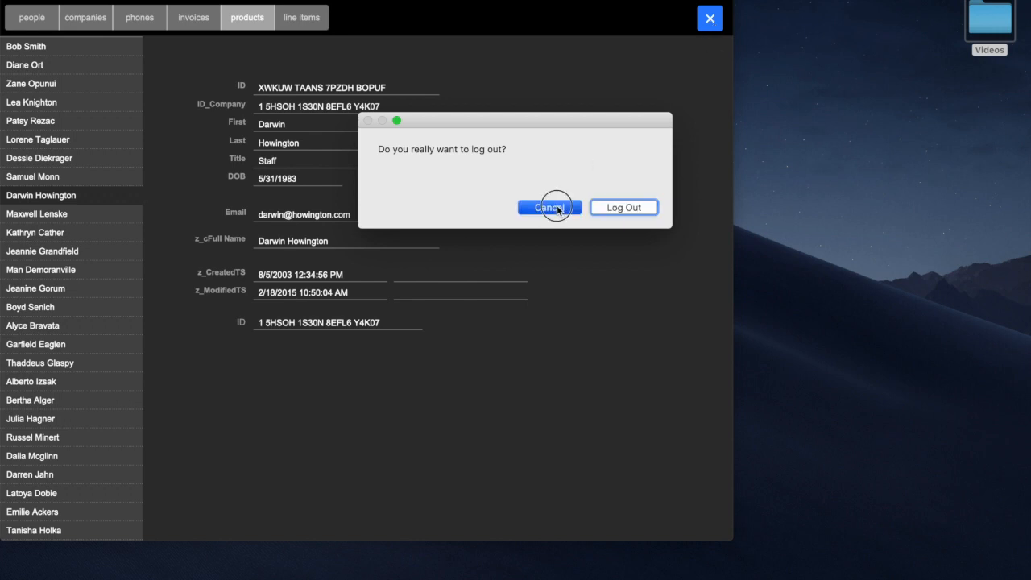
click(547, 206)
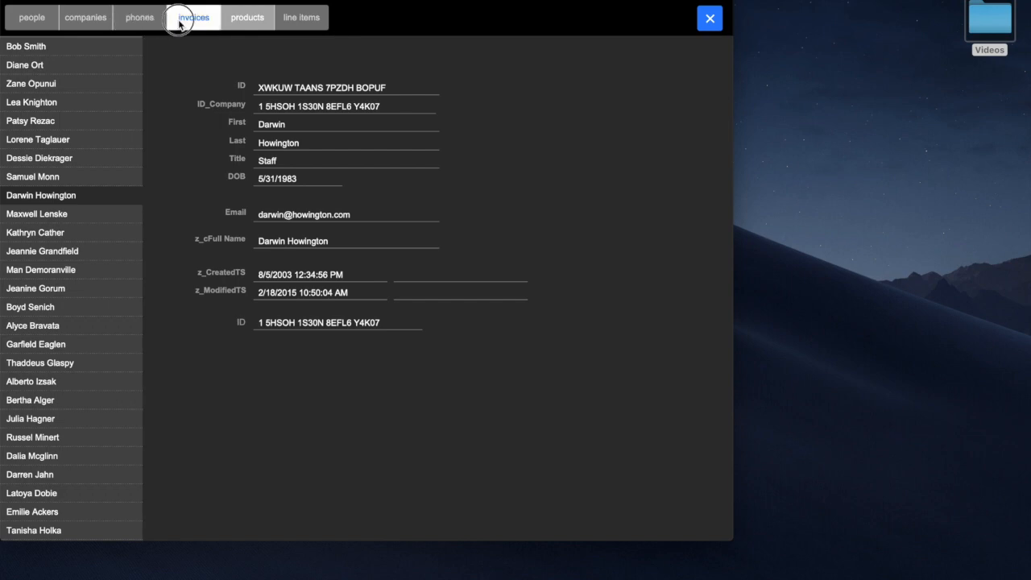
click(193, 16)
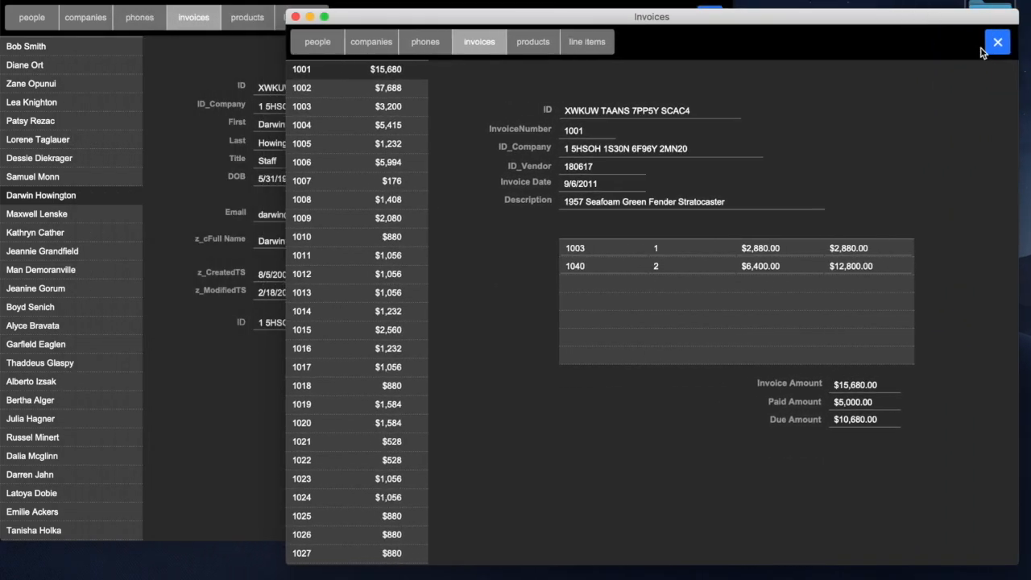
Bring the people window forward and open the products in a new window
click(248, 16)
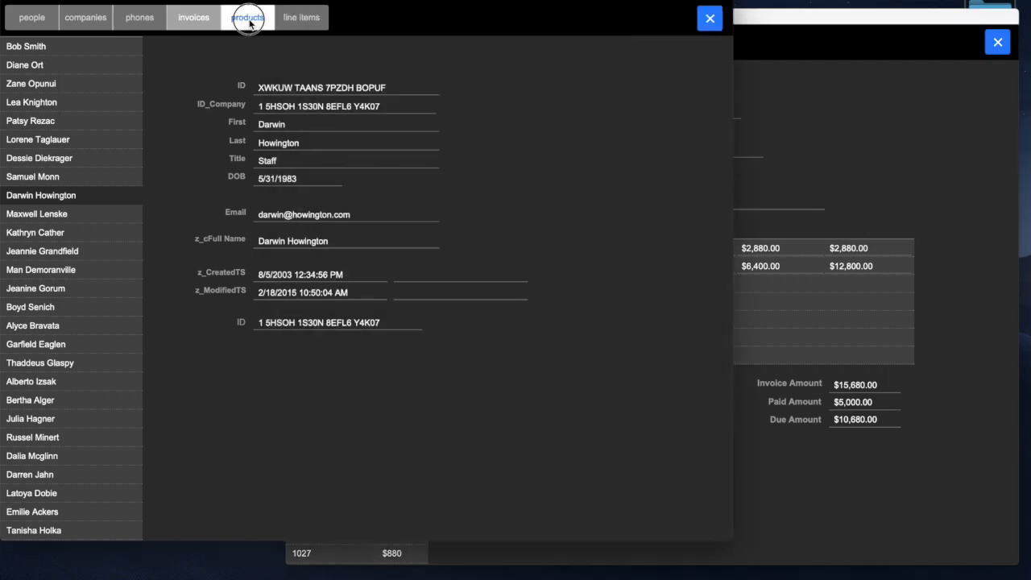
click(248, 16)
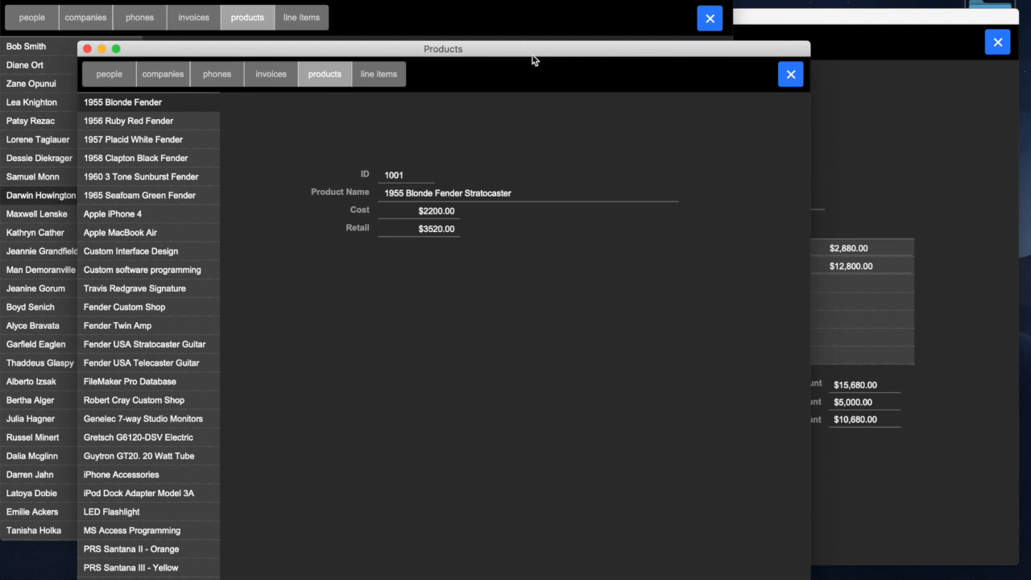
mouse_move(722, 51)
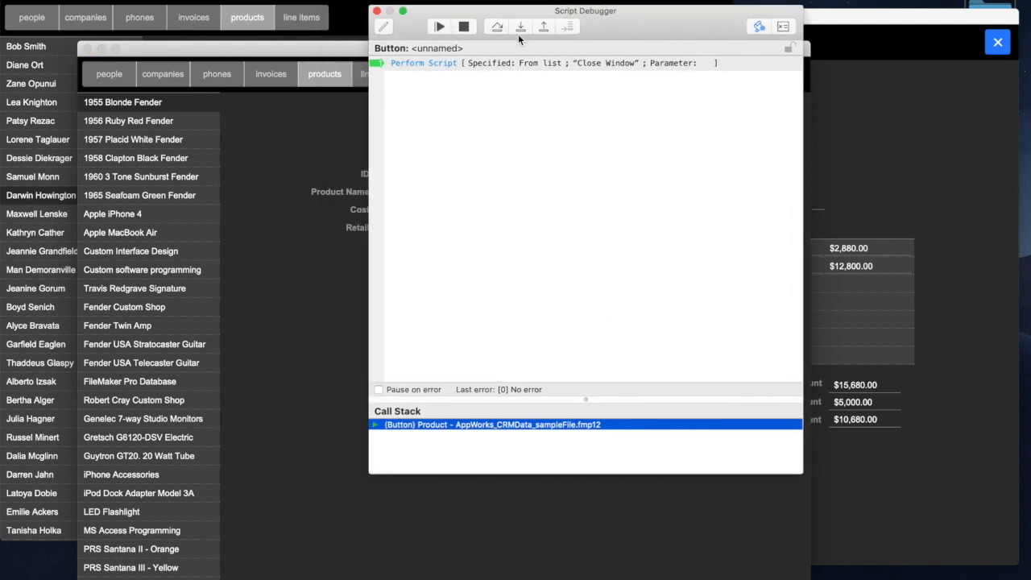
Step into the Close Window script in the Script Debugger
click(520, 26)
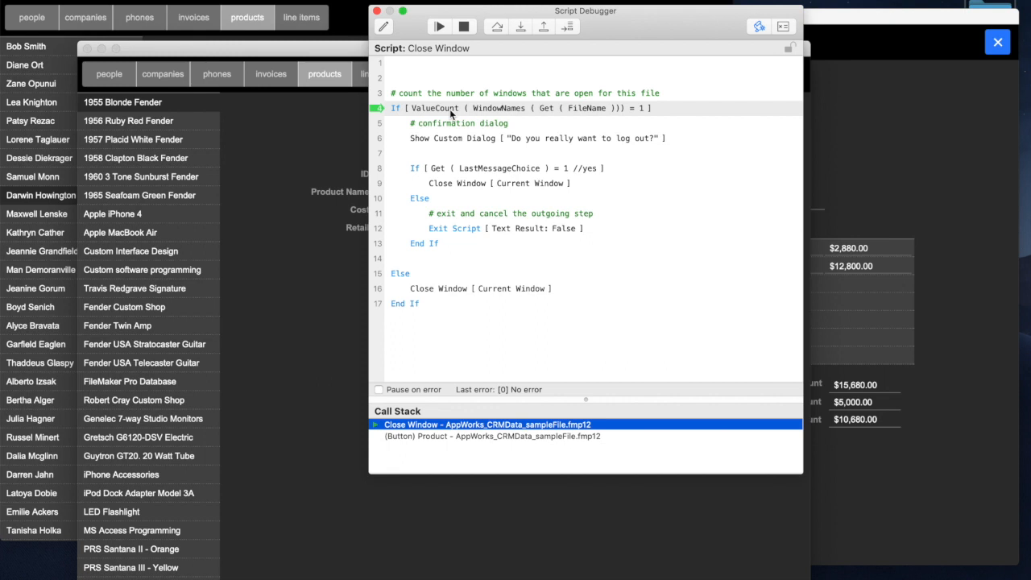
mouse_move(644, 110)
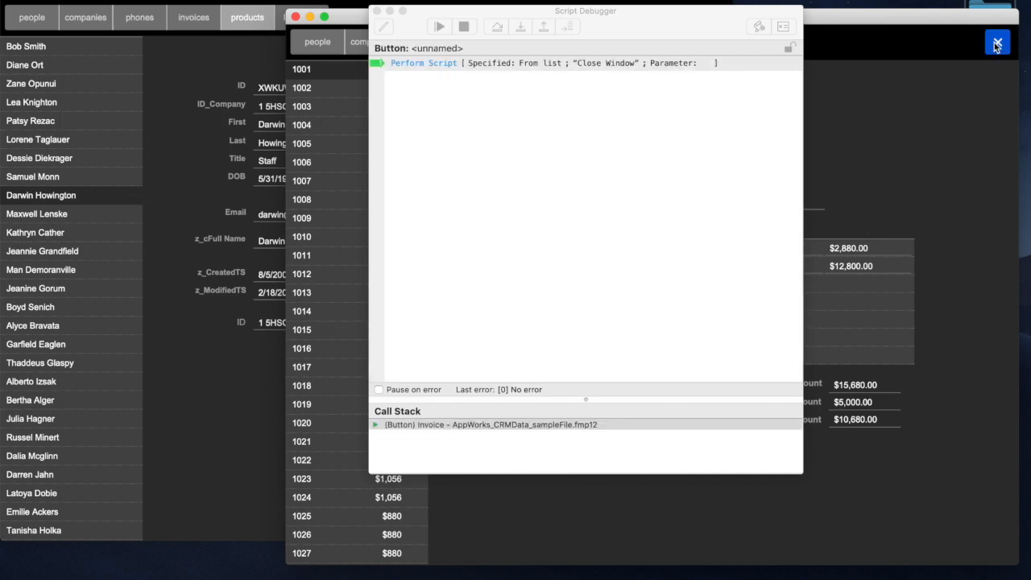
Step into the Close Window script and advance it to its Perform Script call
click(520, 25)
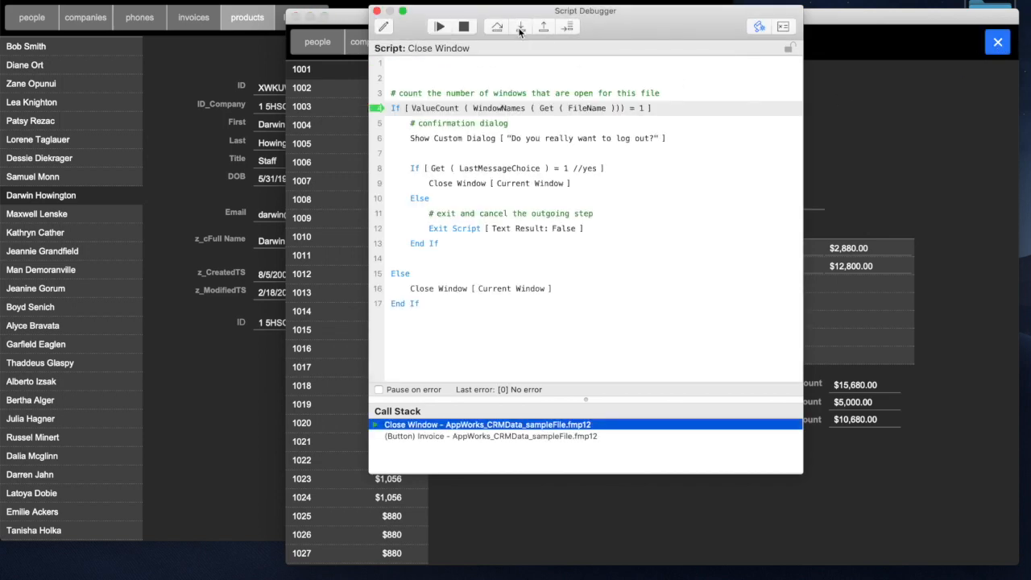
click(519, 26)
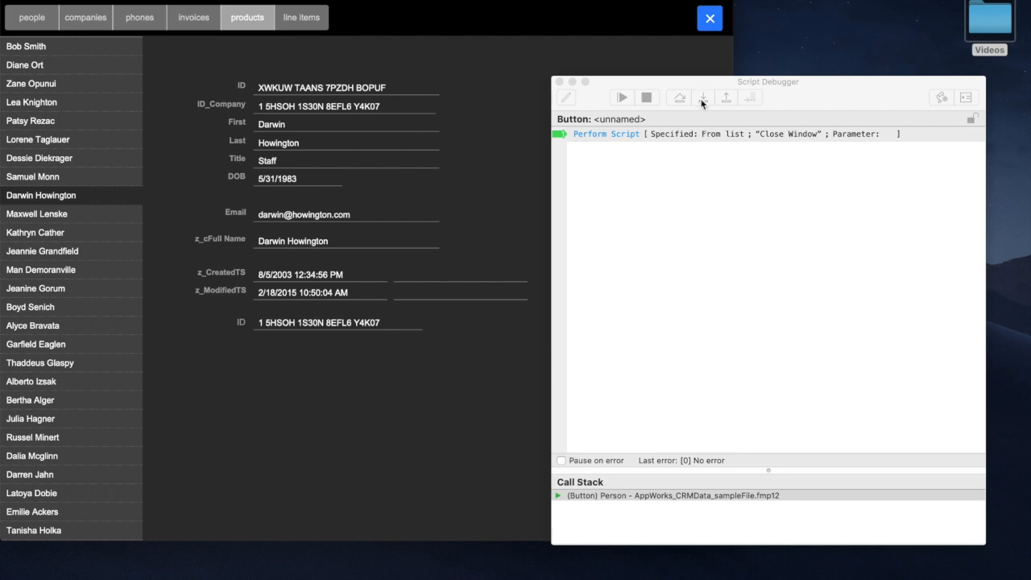
Step through the Close Window script past the Else branch to the log-out custom dialog
click(699, 97)
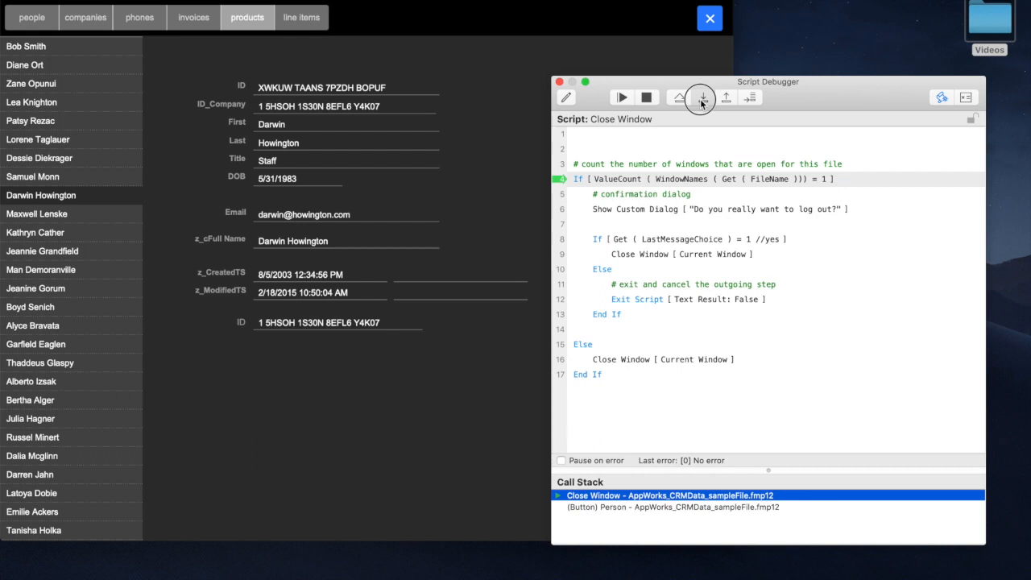
click(700, 96)
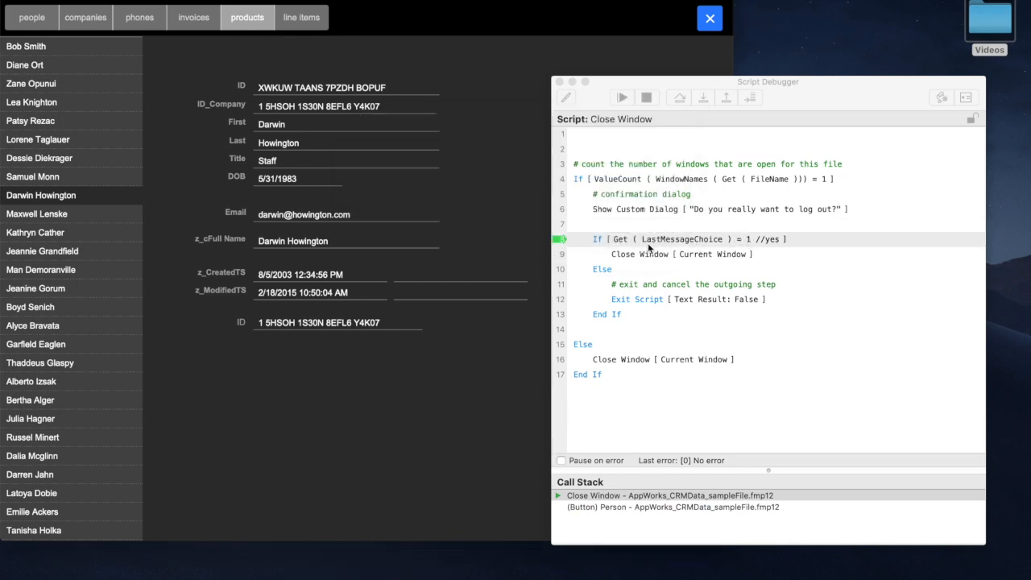
mouse_move(749, 245)
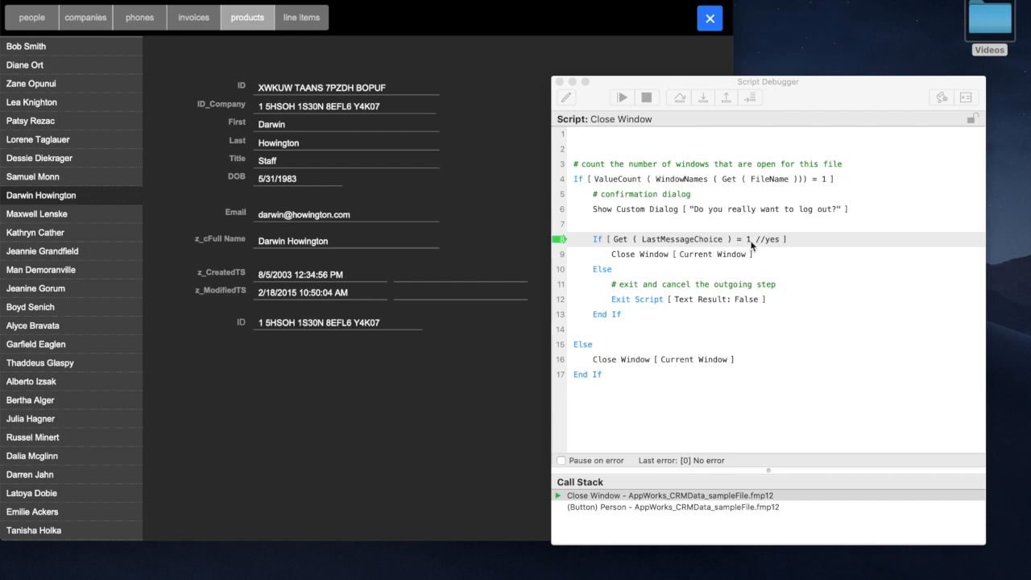
mouse_move(673, 239)
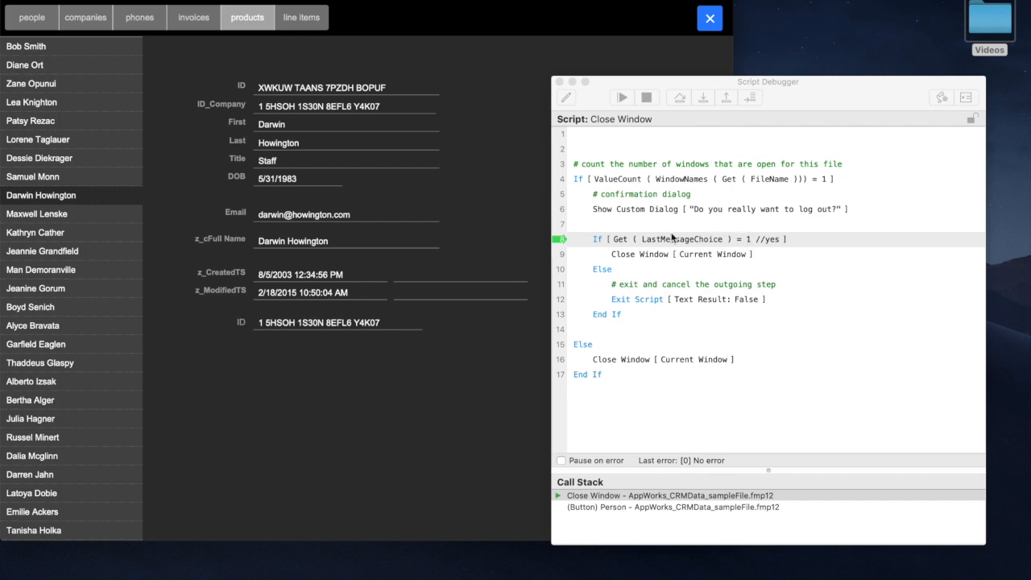
mouse_move(692, 248)
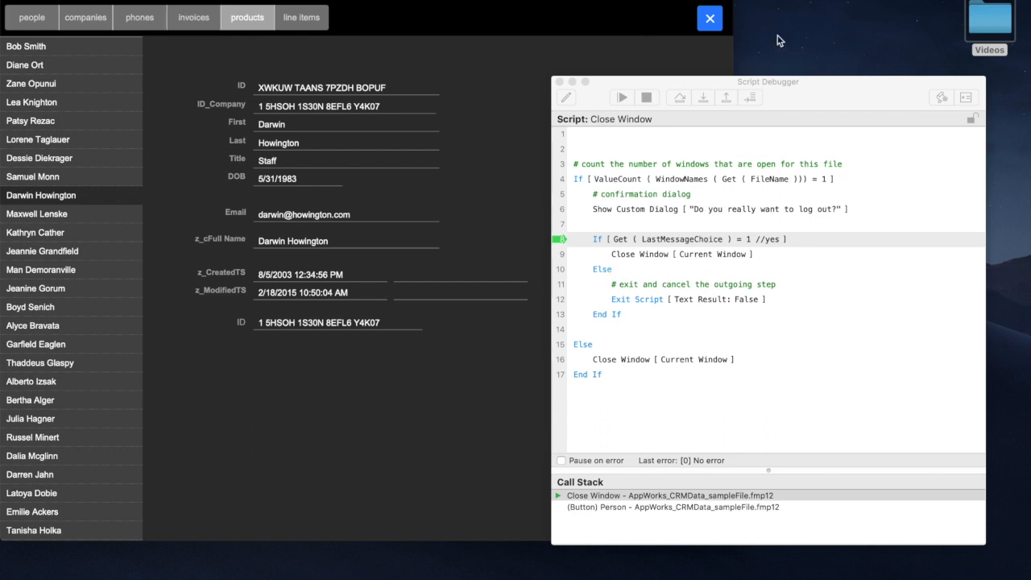
click(702, 96)
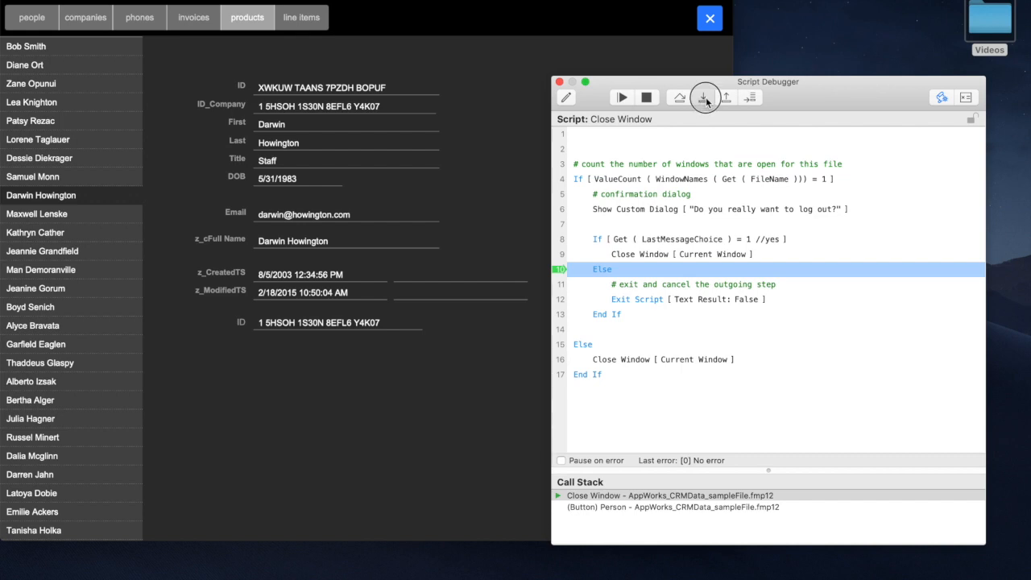
click(705, 97)
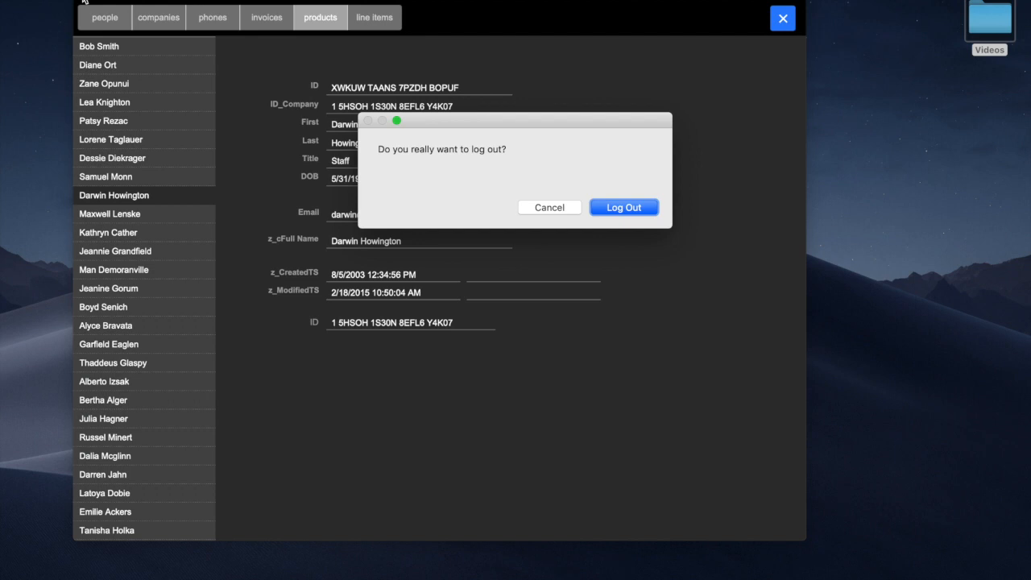
mouse_move(567, 216)
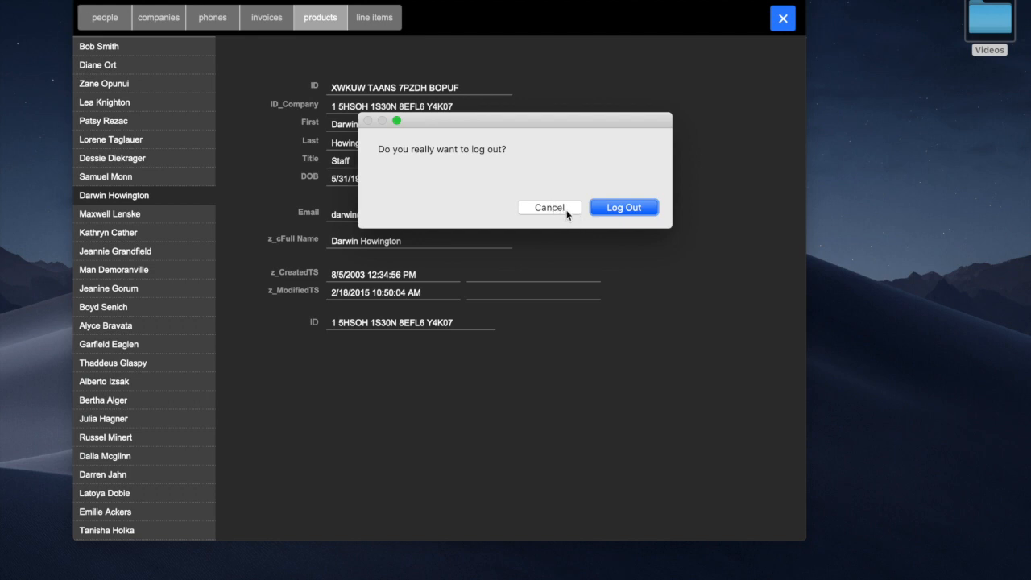
click(549, 206)
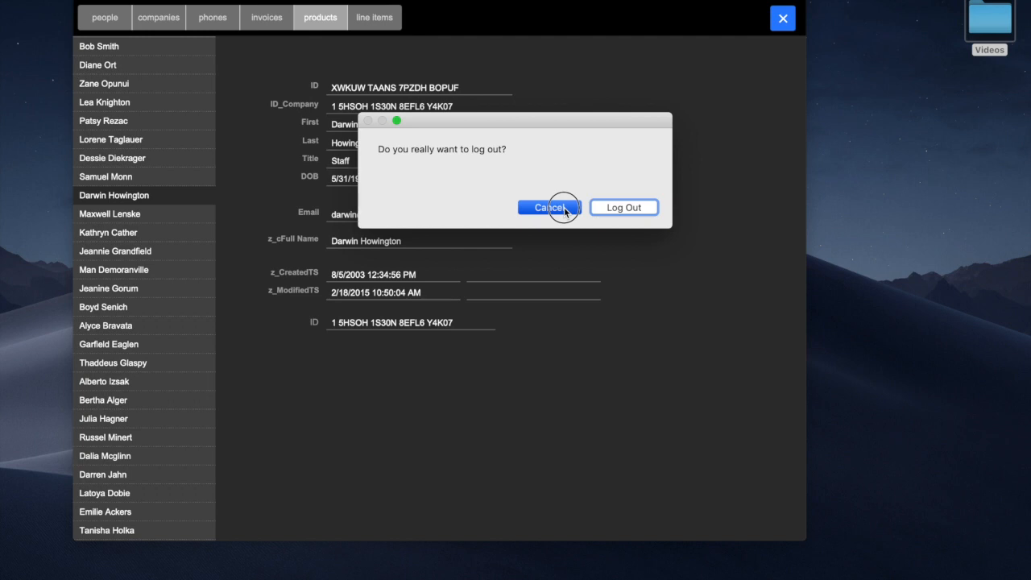
click(548, 206)
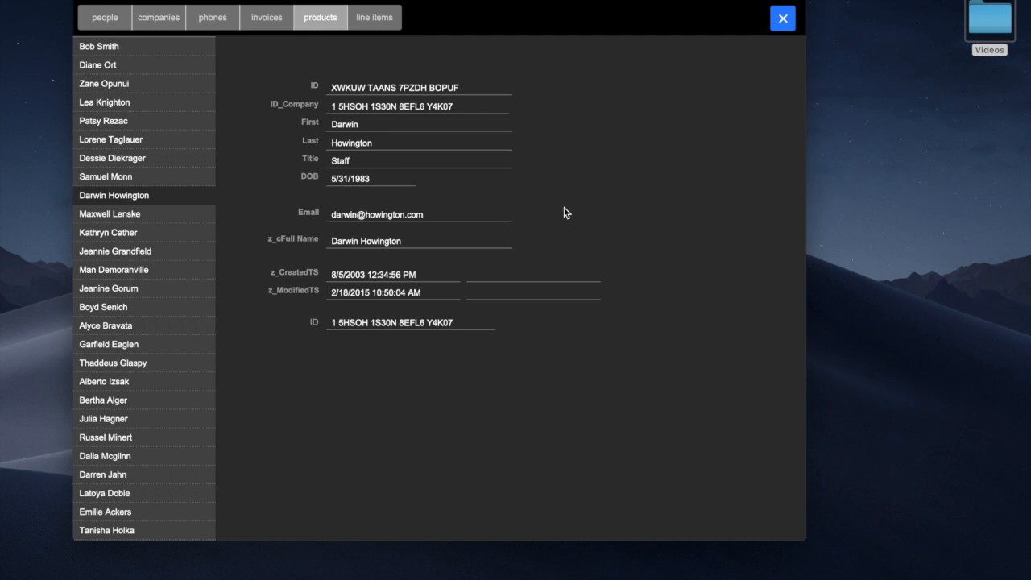
click(186, 8)
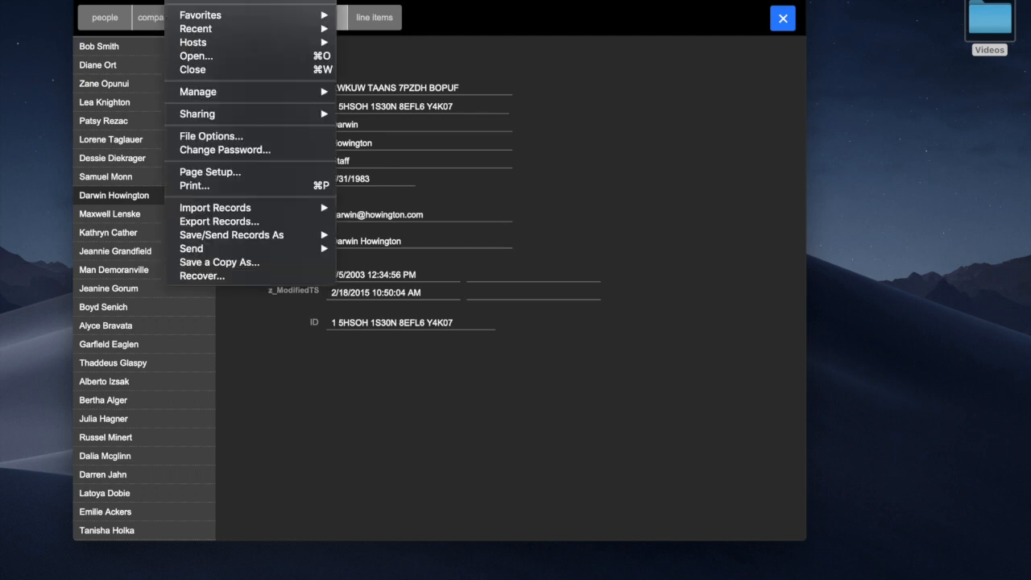
mouse_move(198, 92)
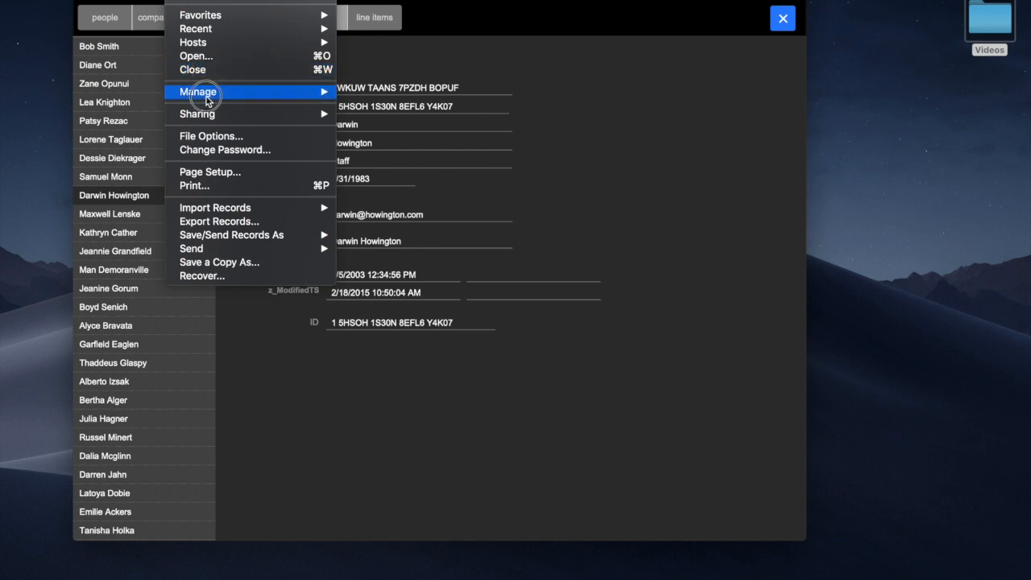
mouse_move(211, 135)
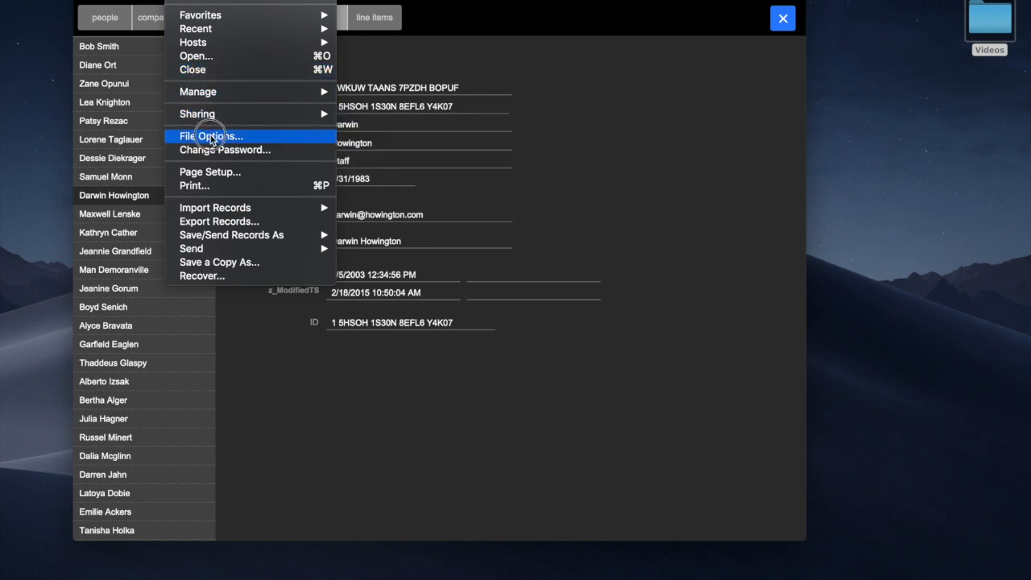
Check in File Options that OnLastWindowClose runs the Close Window script, then cancel out
click(213, 135)
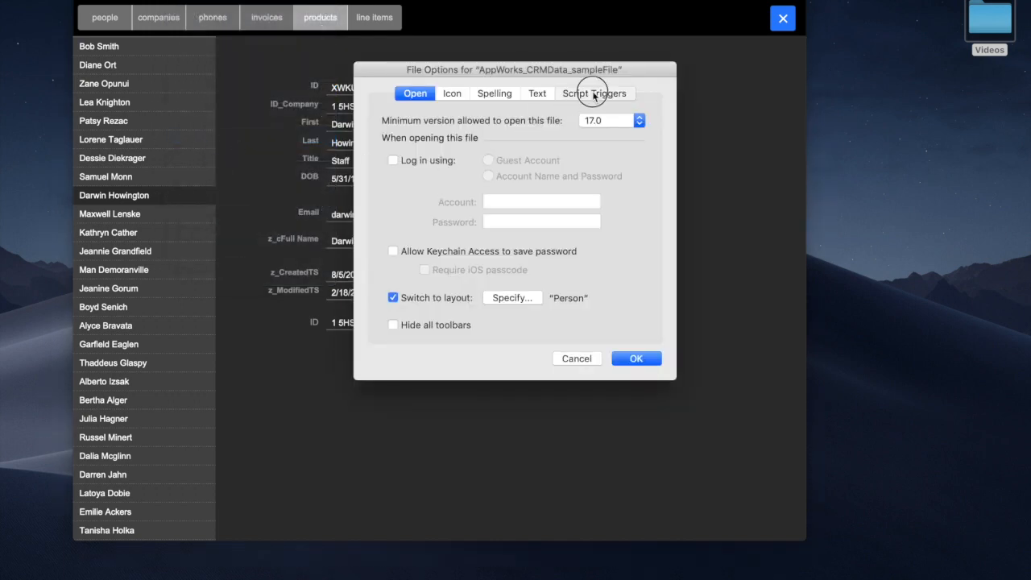
click(594, 92)
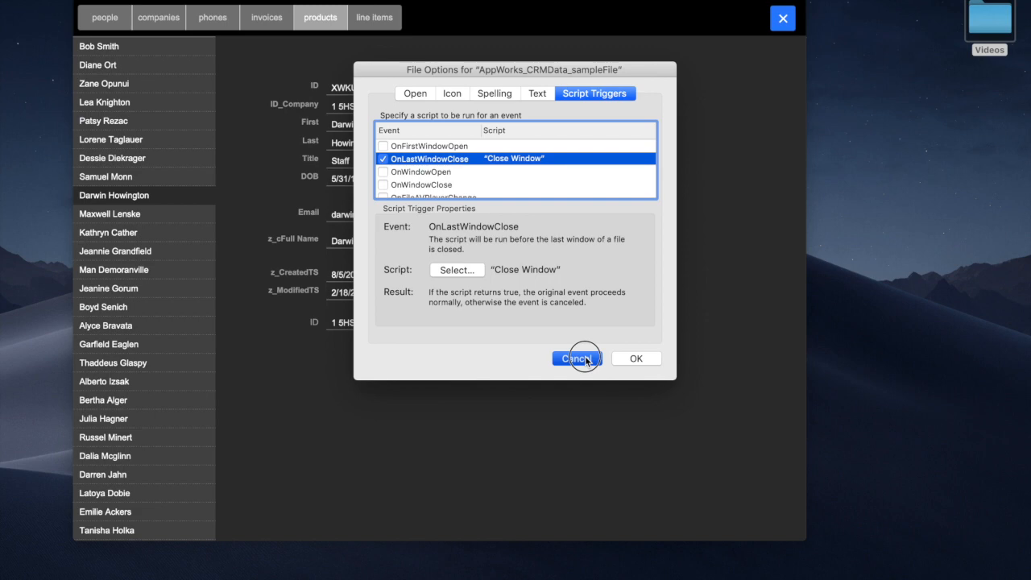
click(576, 358)
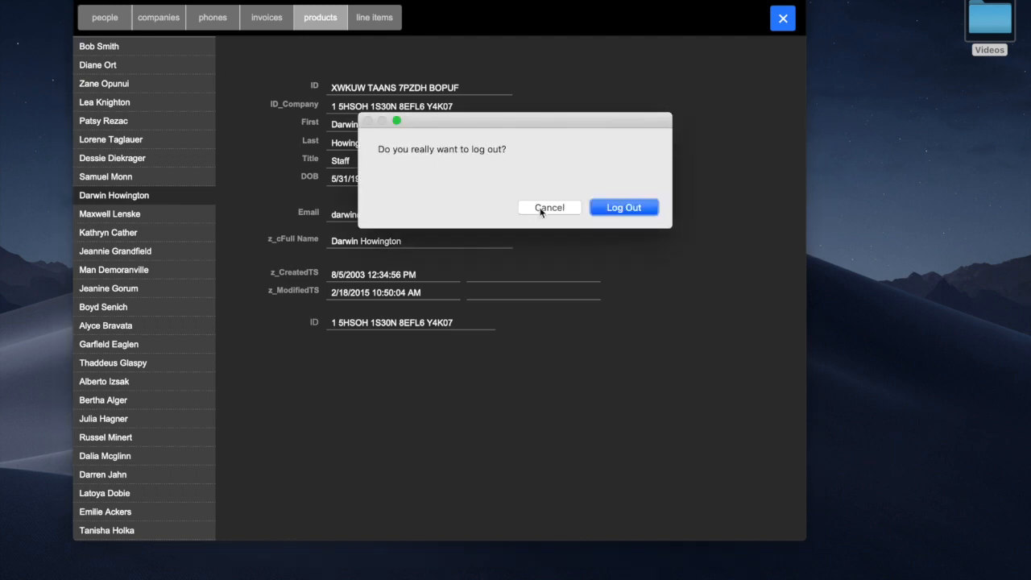
Confirm Log Out so the CRM file closes and only the desktop remains
click(549, 206)
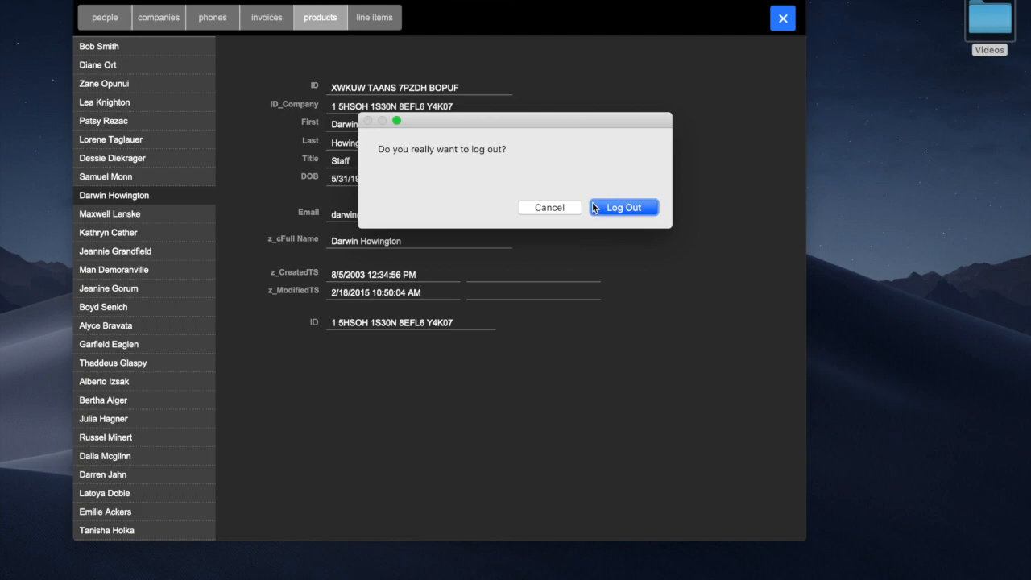
click(622, 206)
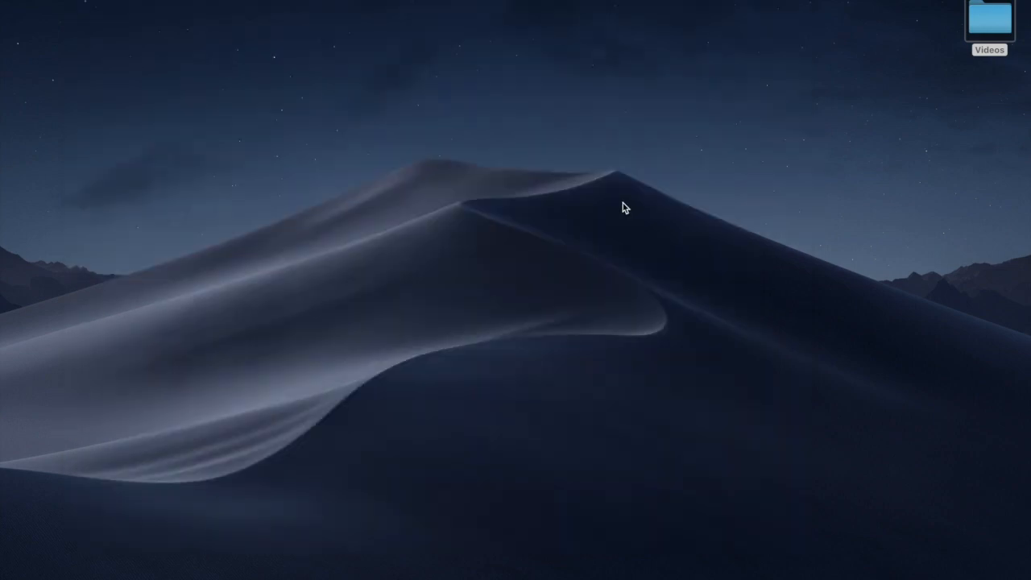